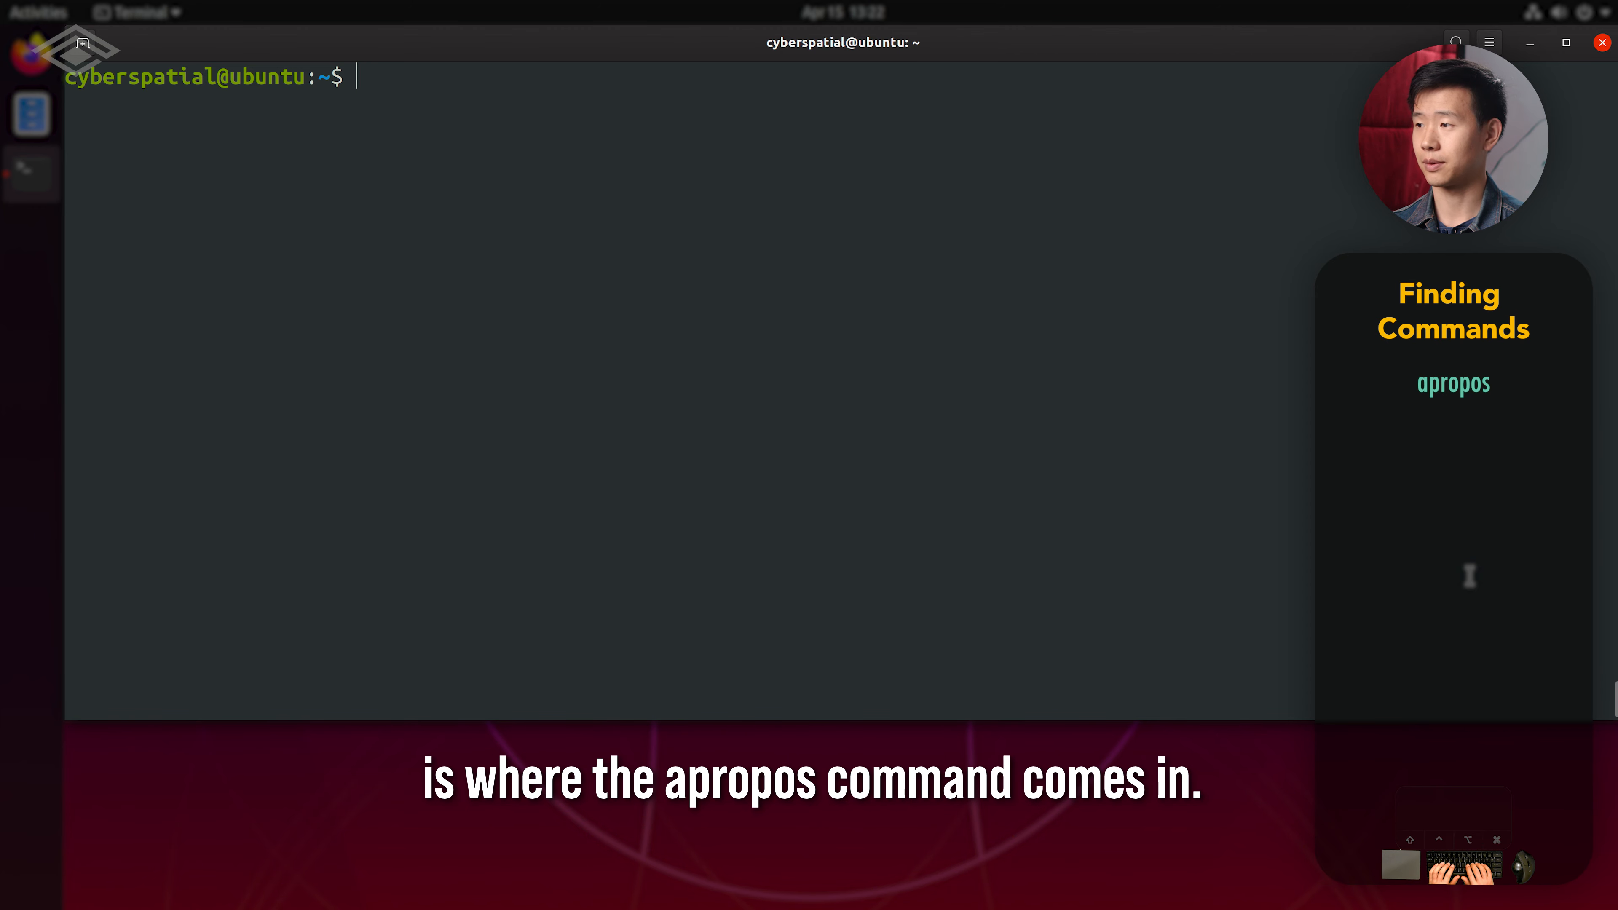
Run 'apropos search -a files', then narrow it with '-a directory' so only find matches.
text(apropos)
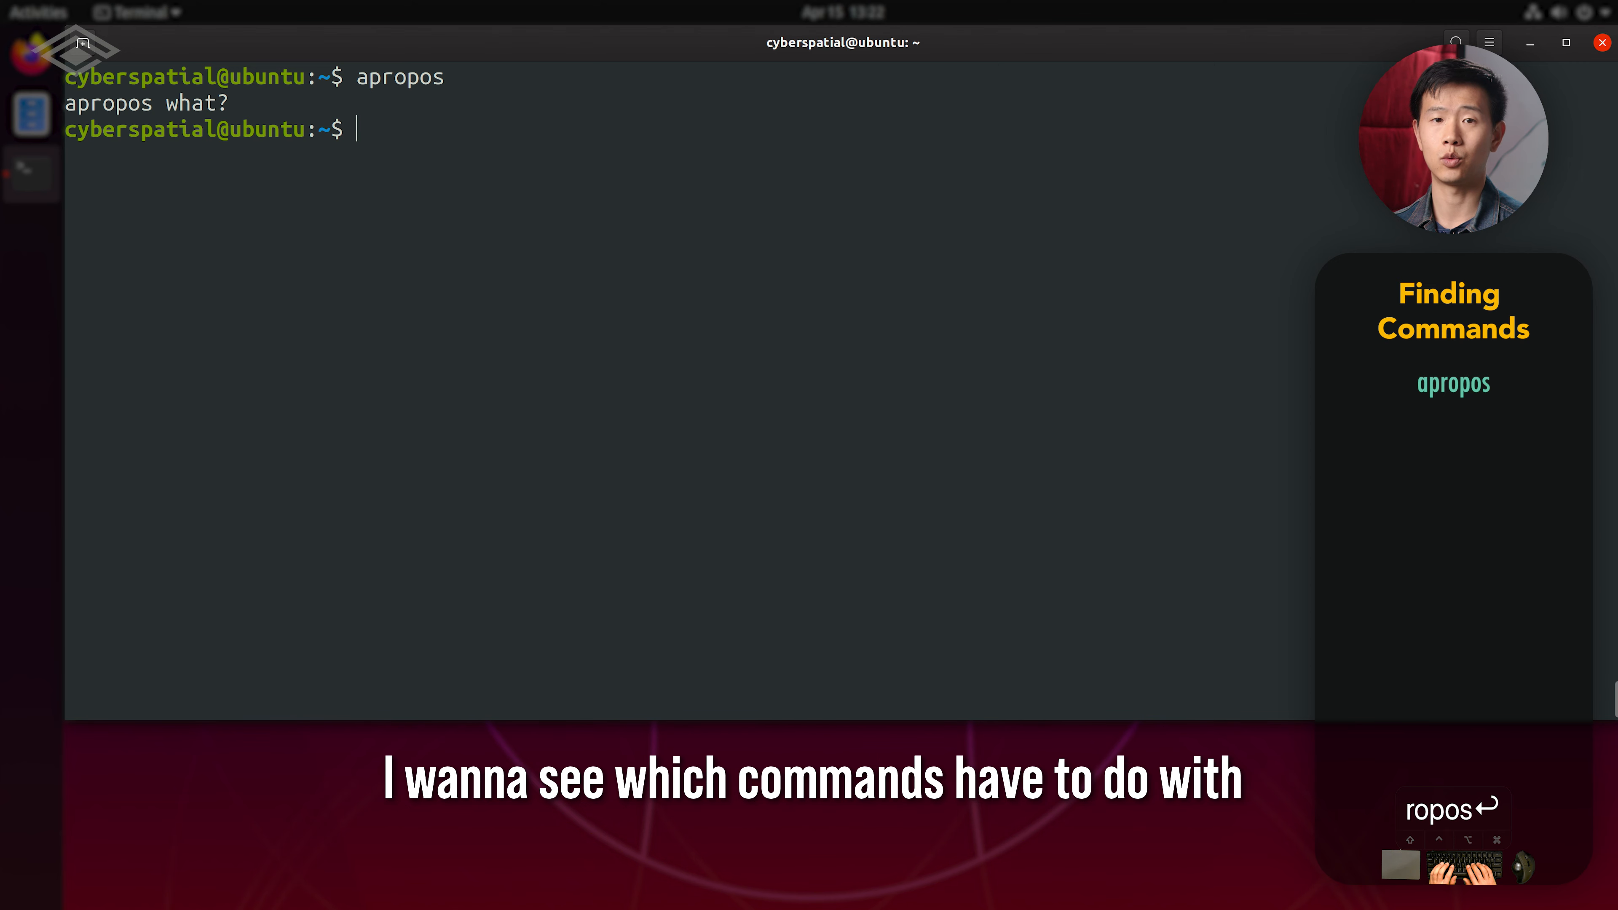
text(apr)
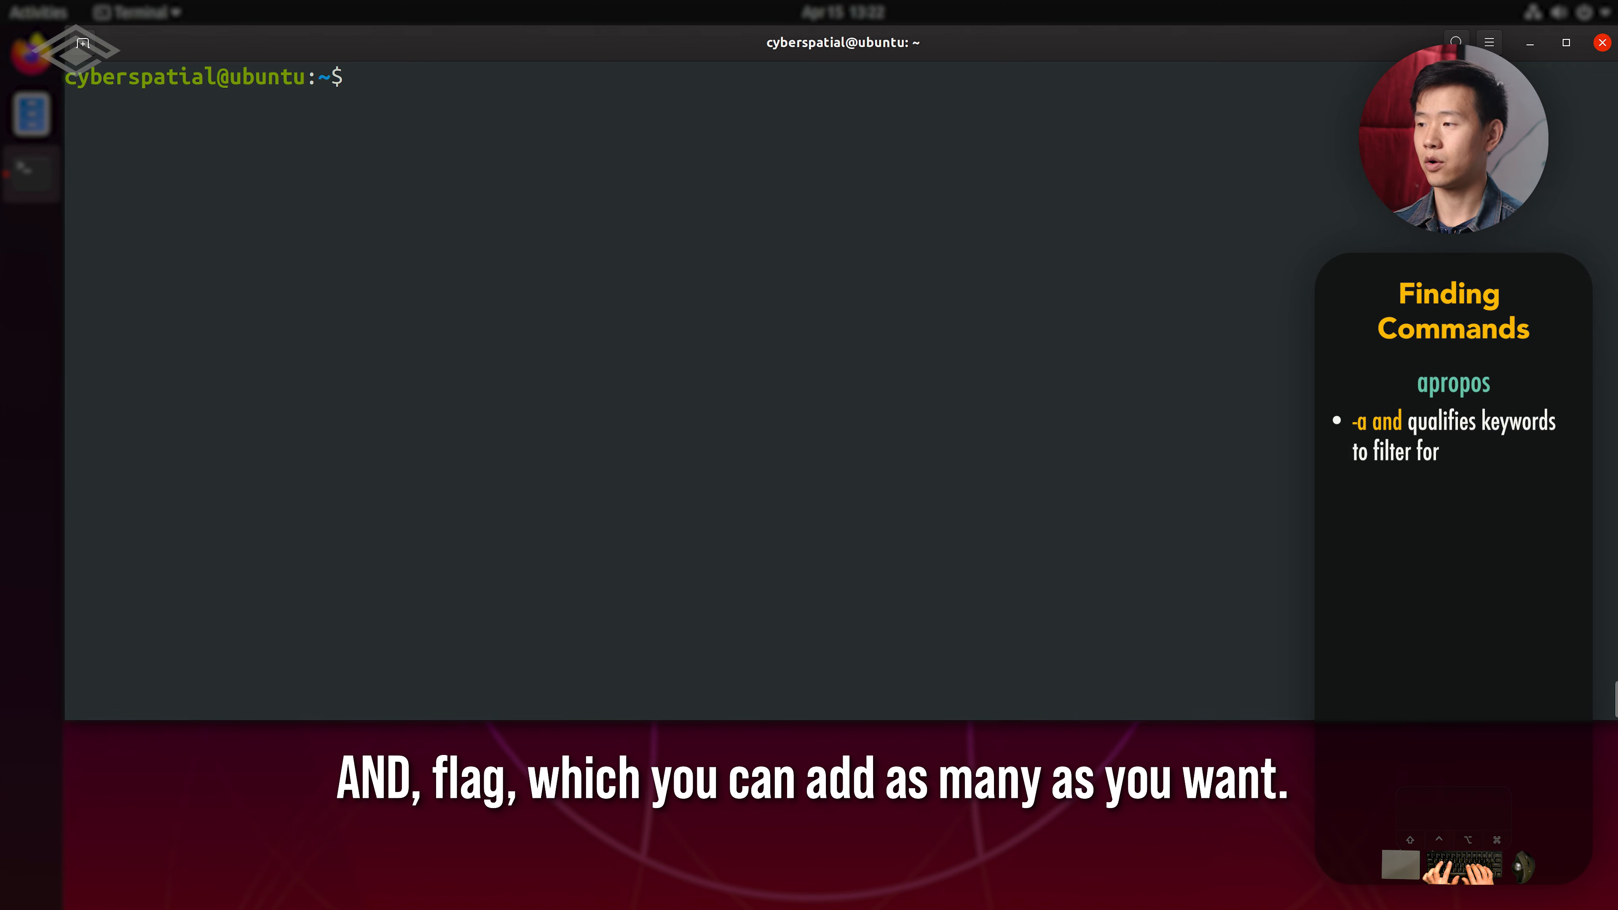
text(apropos search -a files)
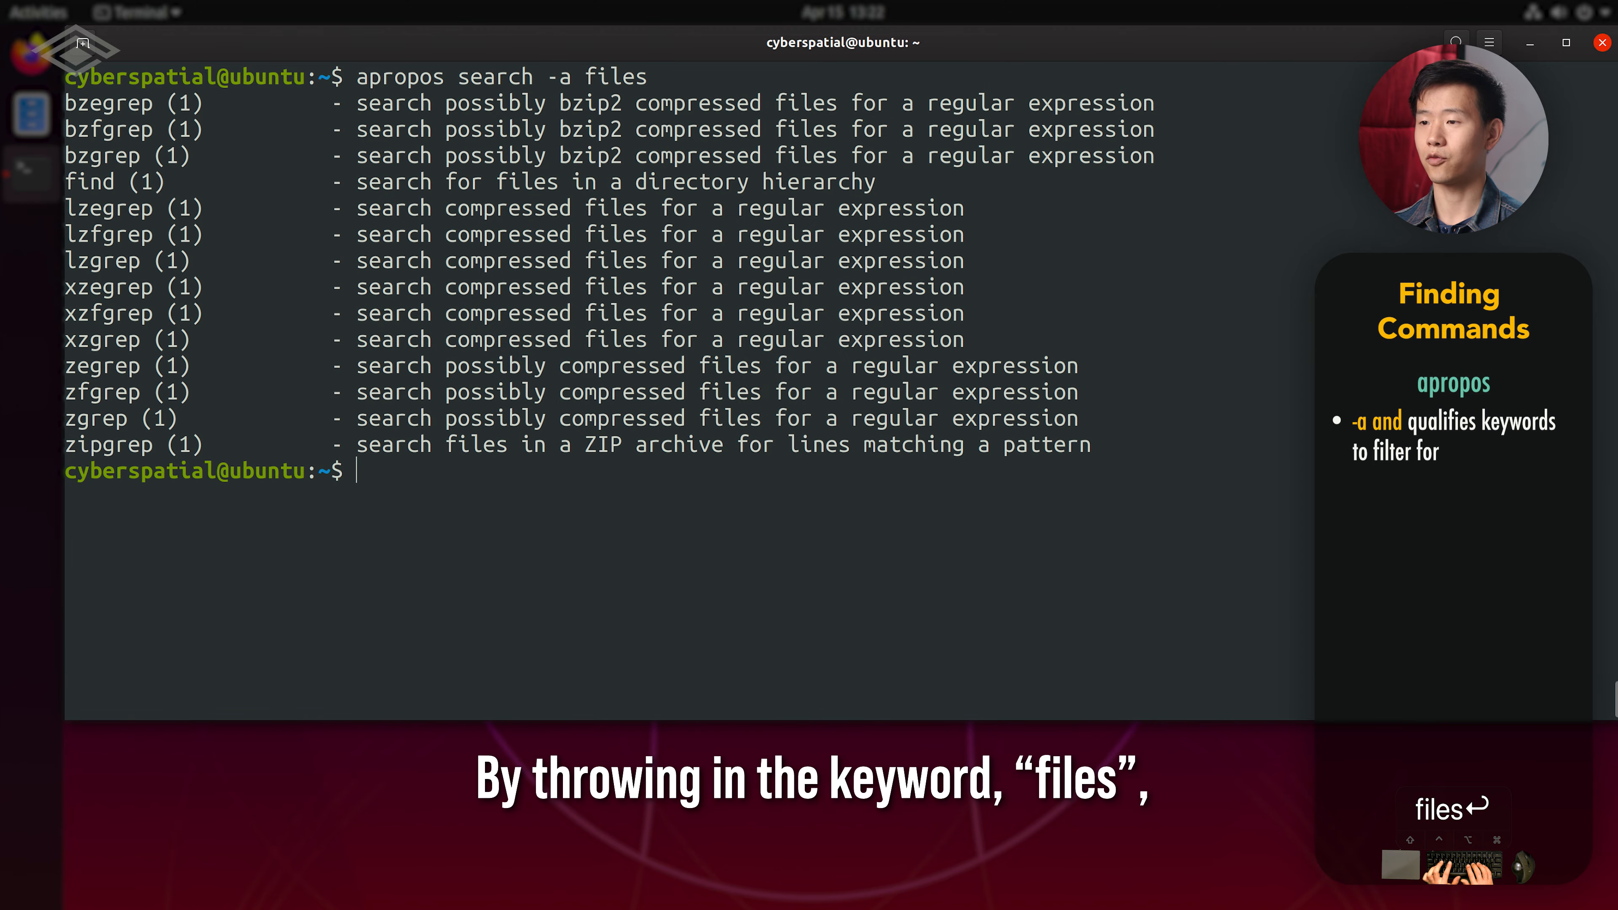
text(apropos search -a files)
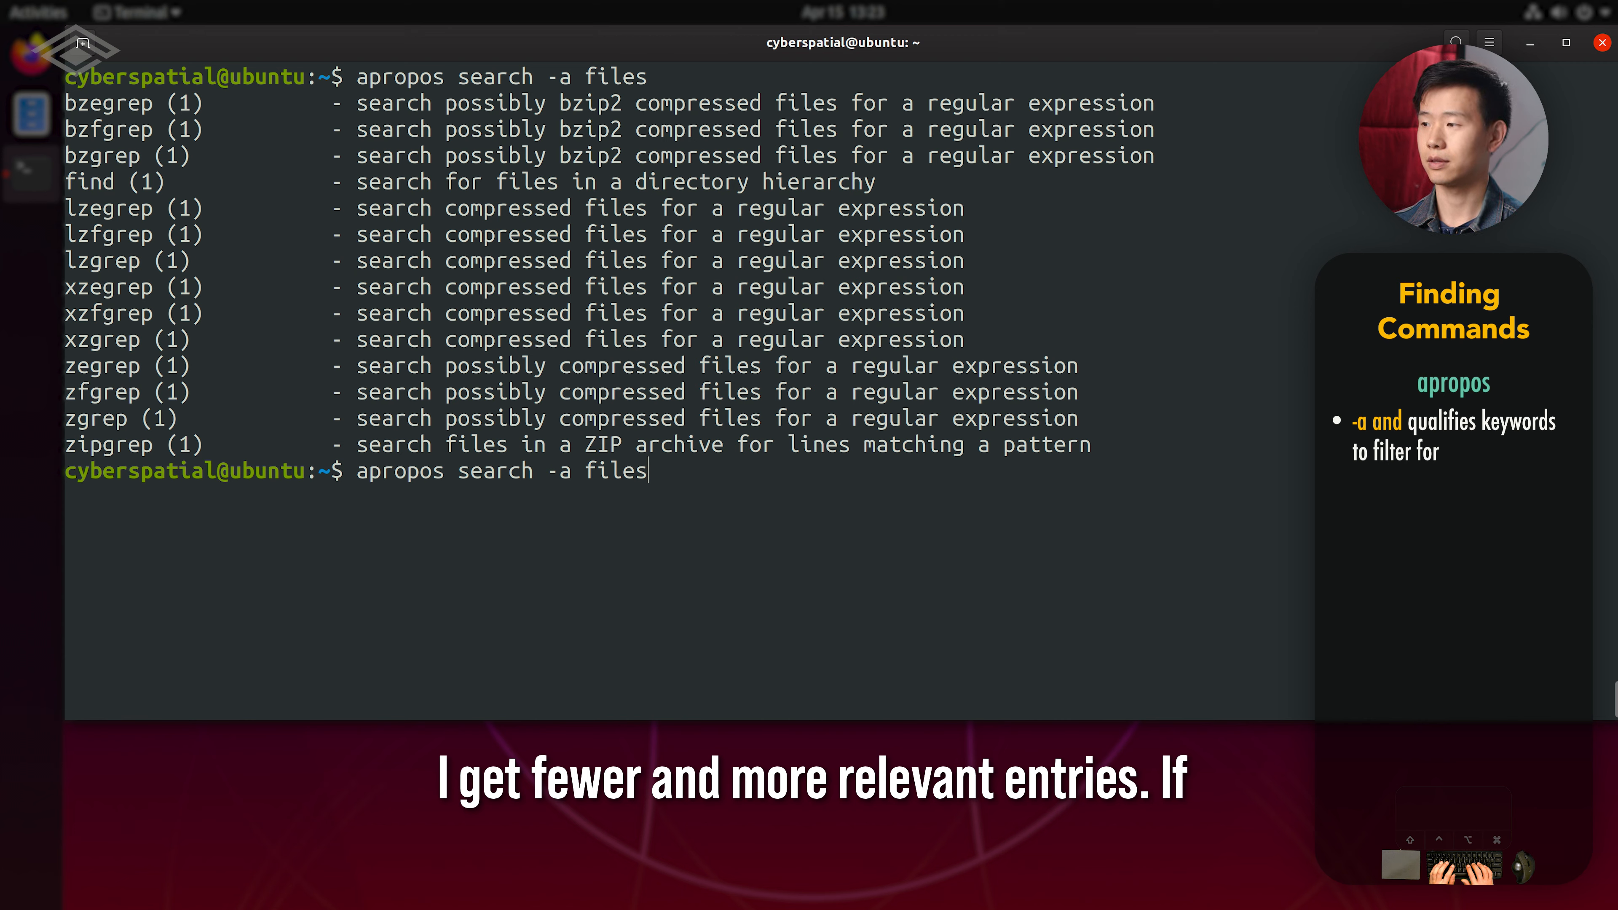
text(-a directory)
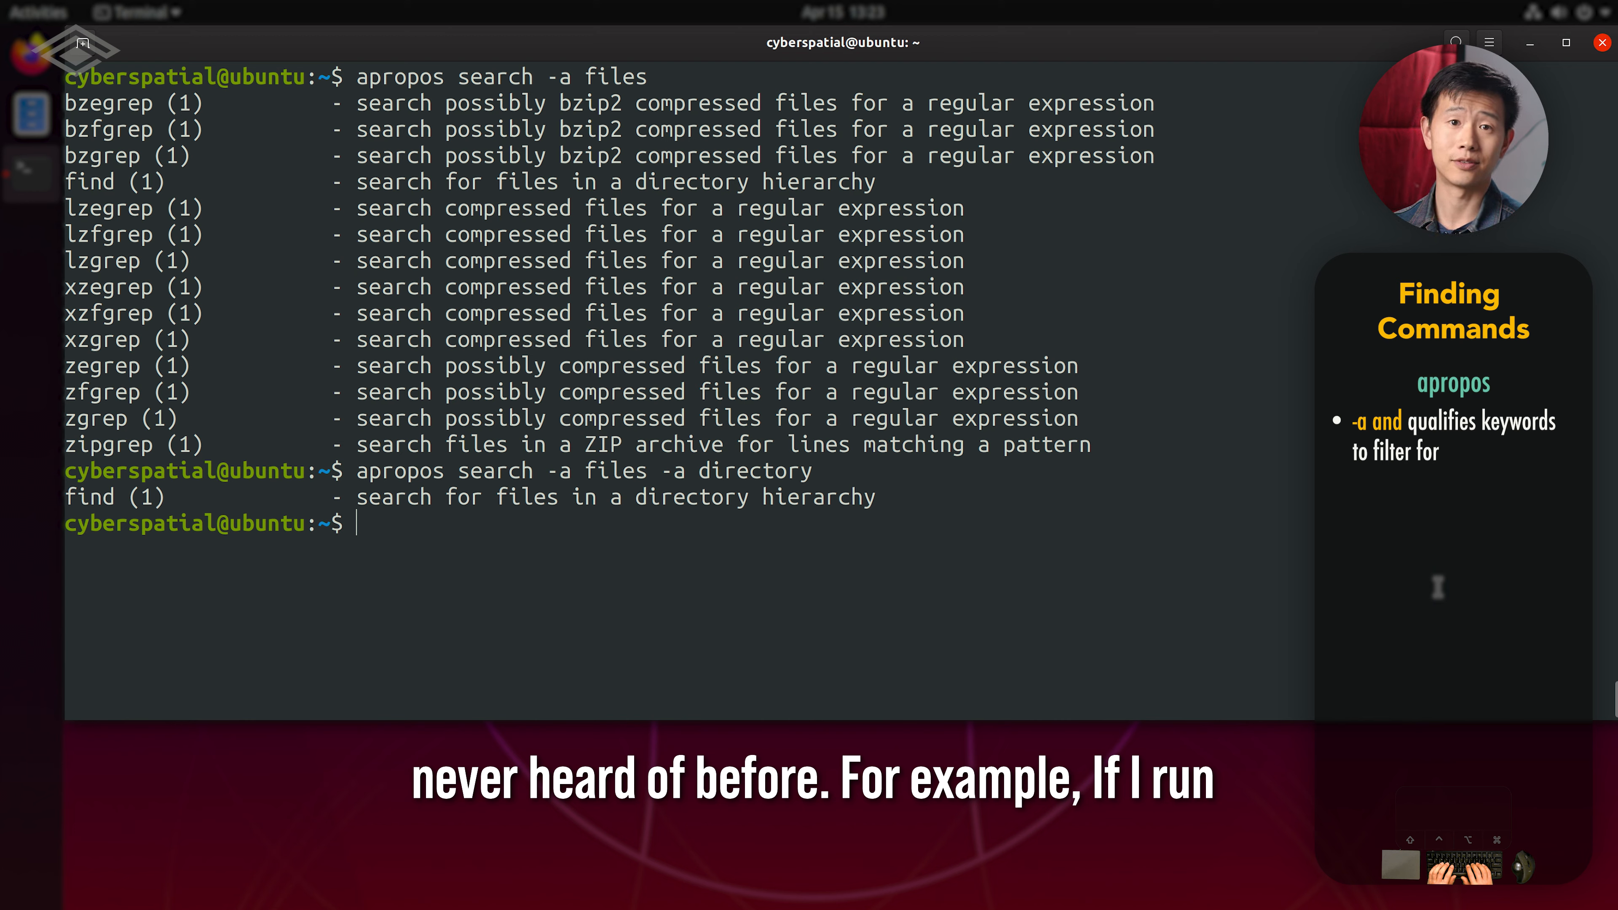
Run 'apropos delete' to reveal ntfsundelete among the results, then clear the screen.
text(aprop)
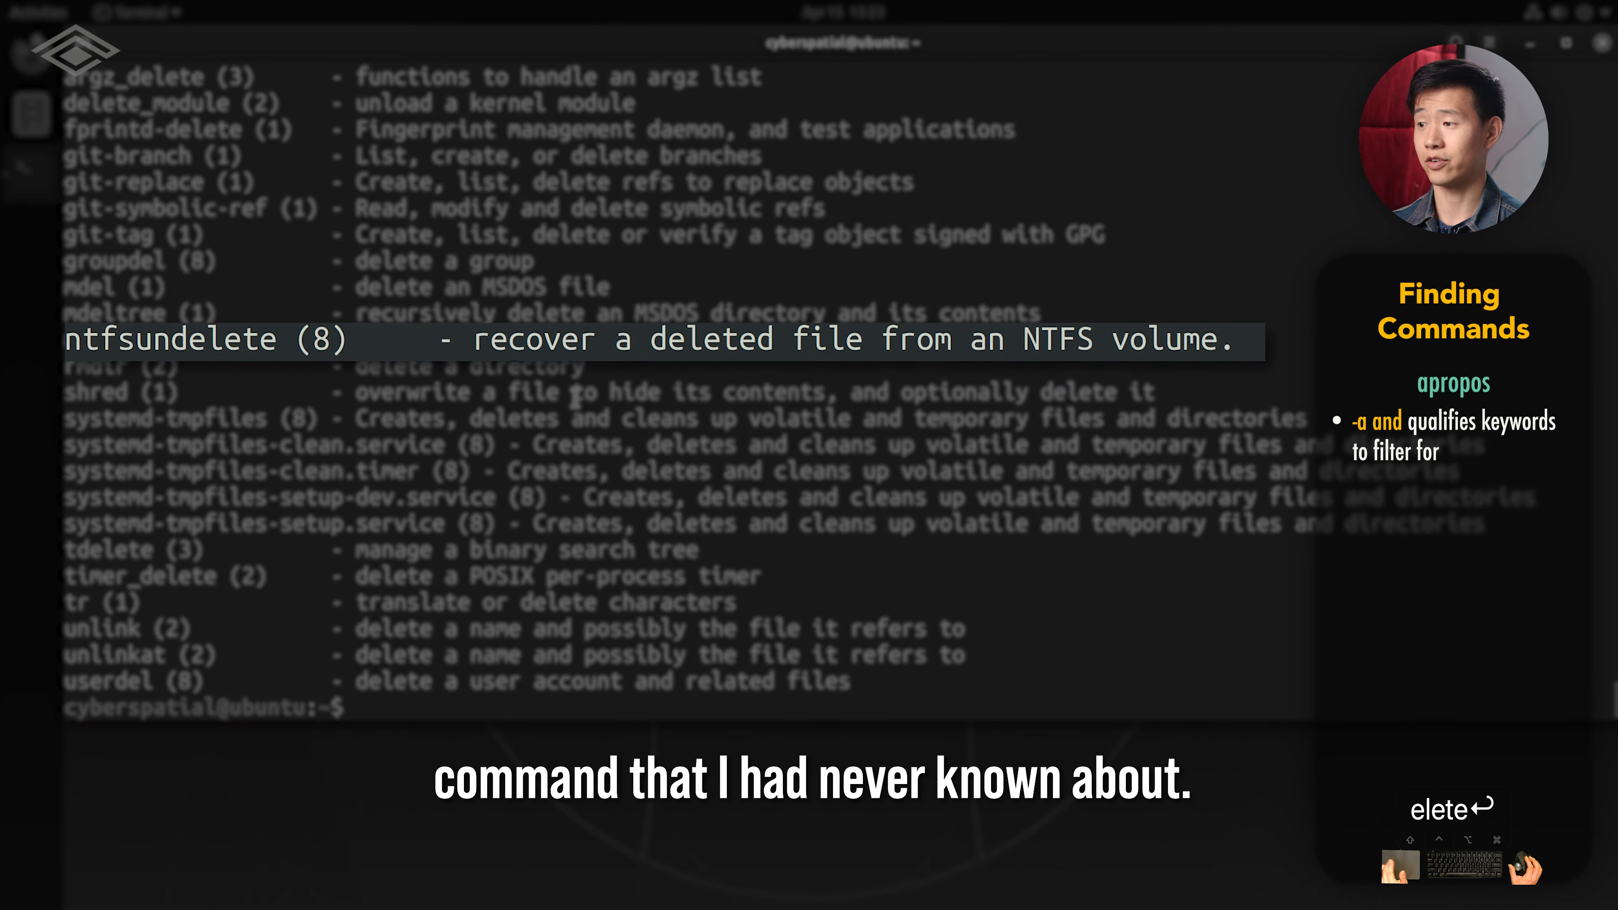
text(ma)
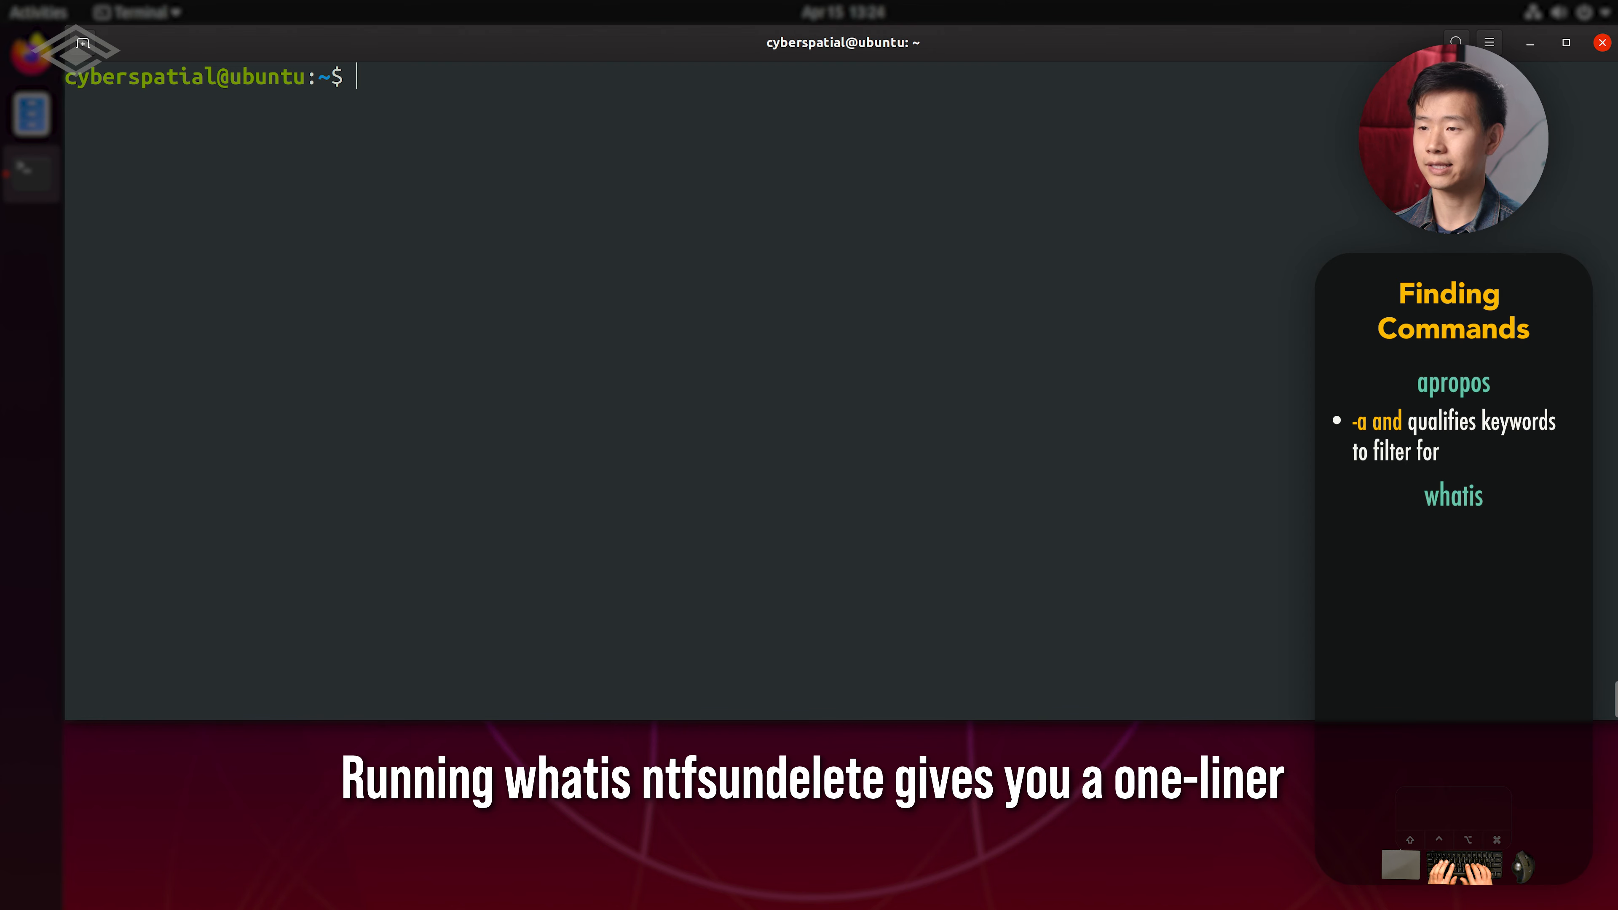
Look up ntfsundelete with whatis, whereis and which to show its description, paths and /usr/sbin location.
text(whatis)
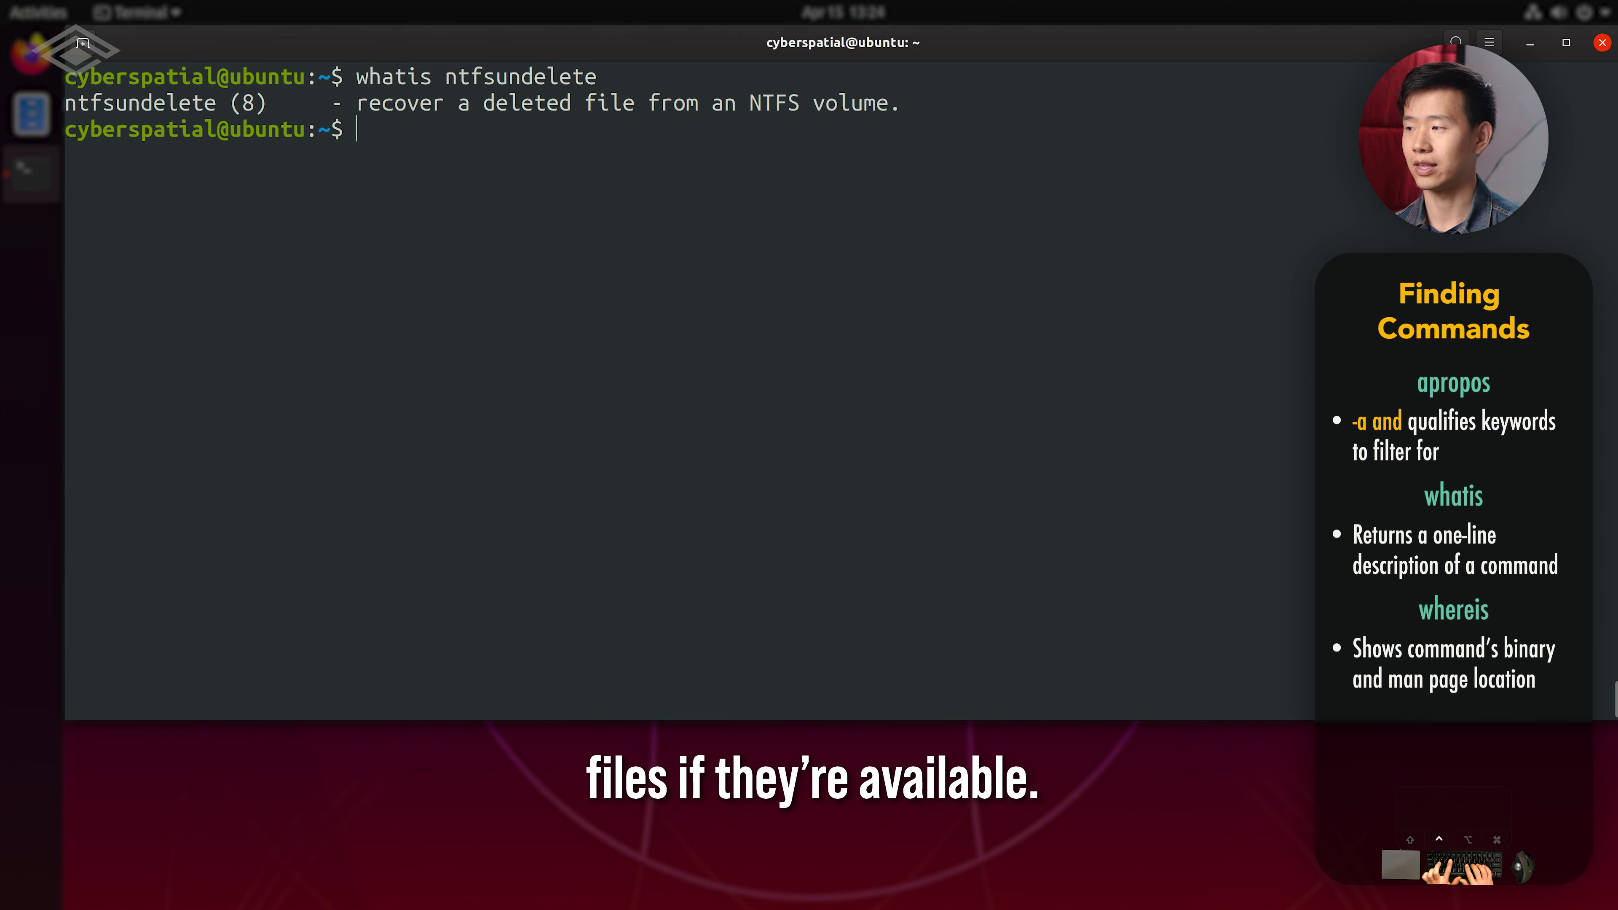
text(ntfsundelete)
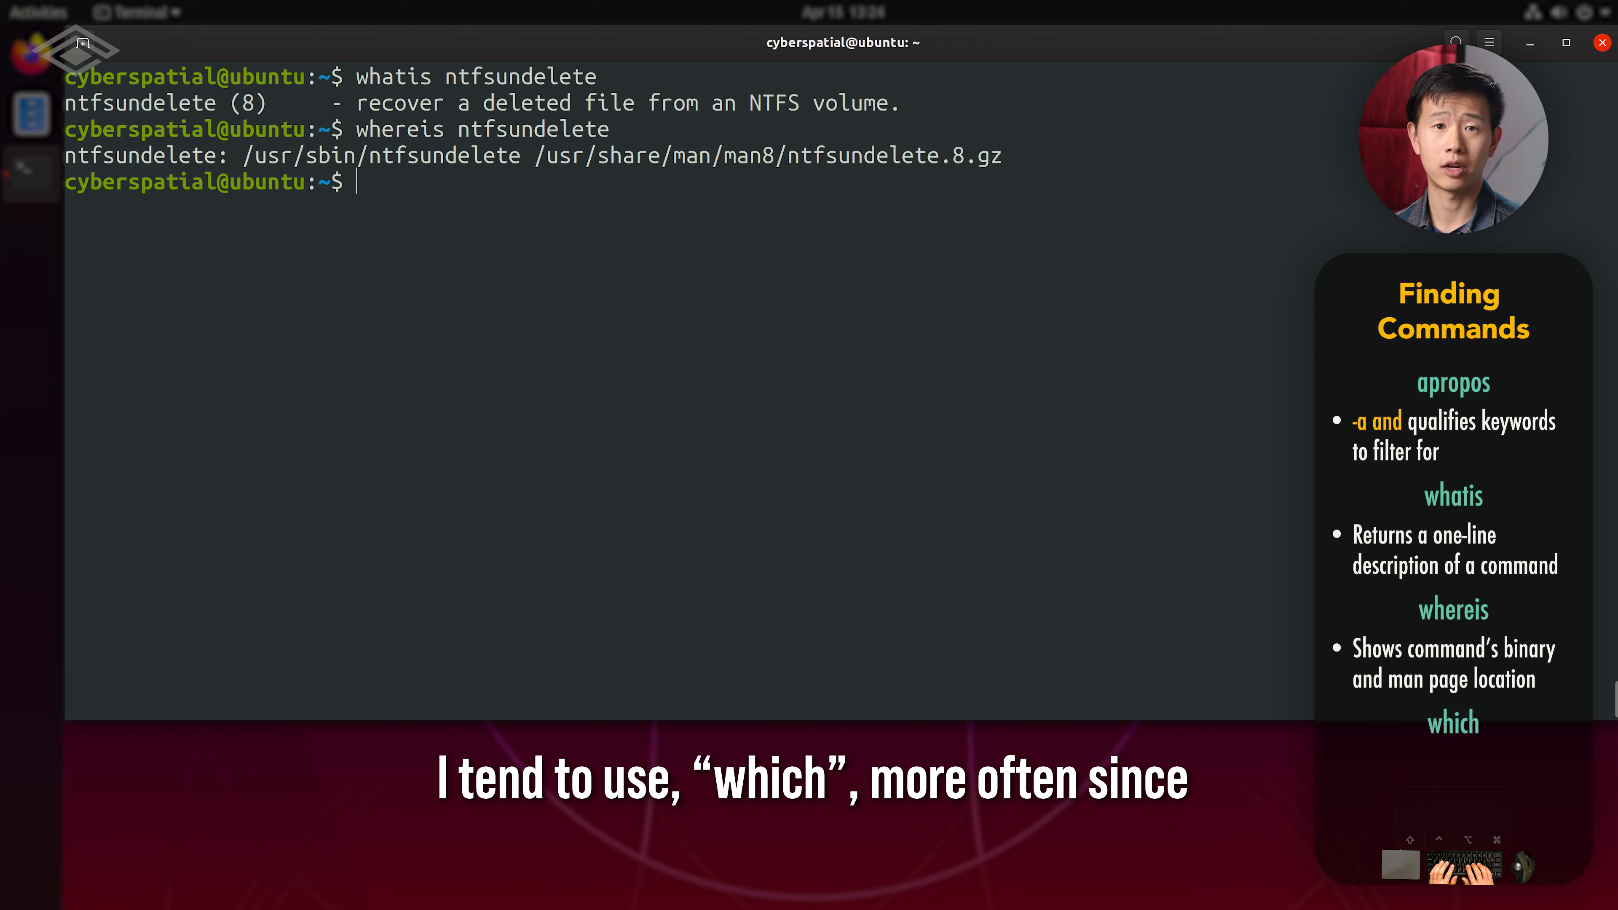
text(which ntfsundelete)
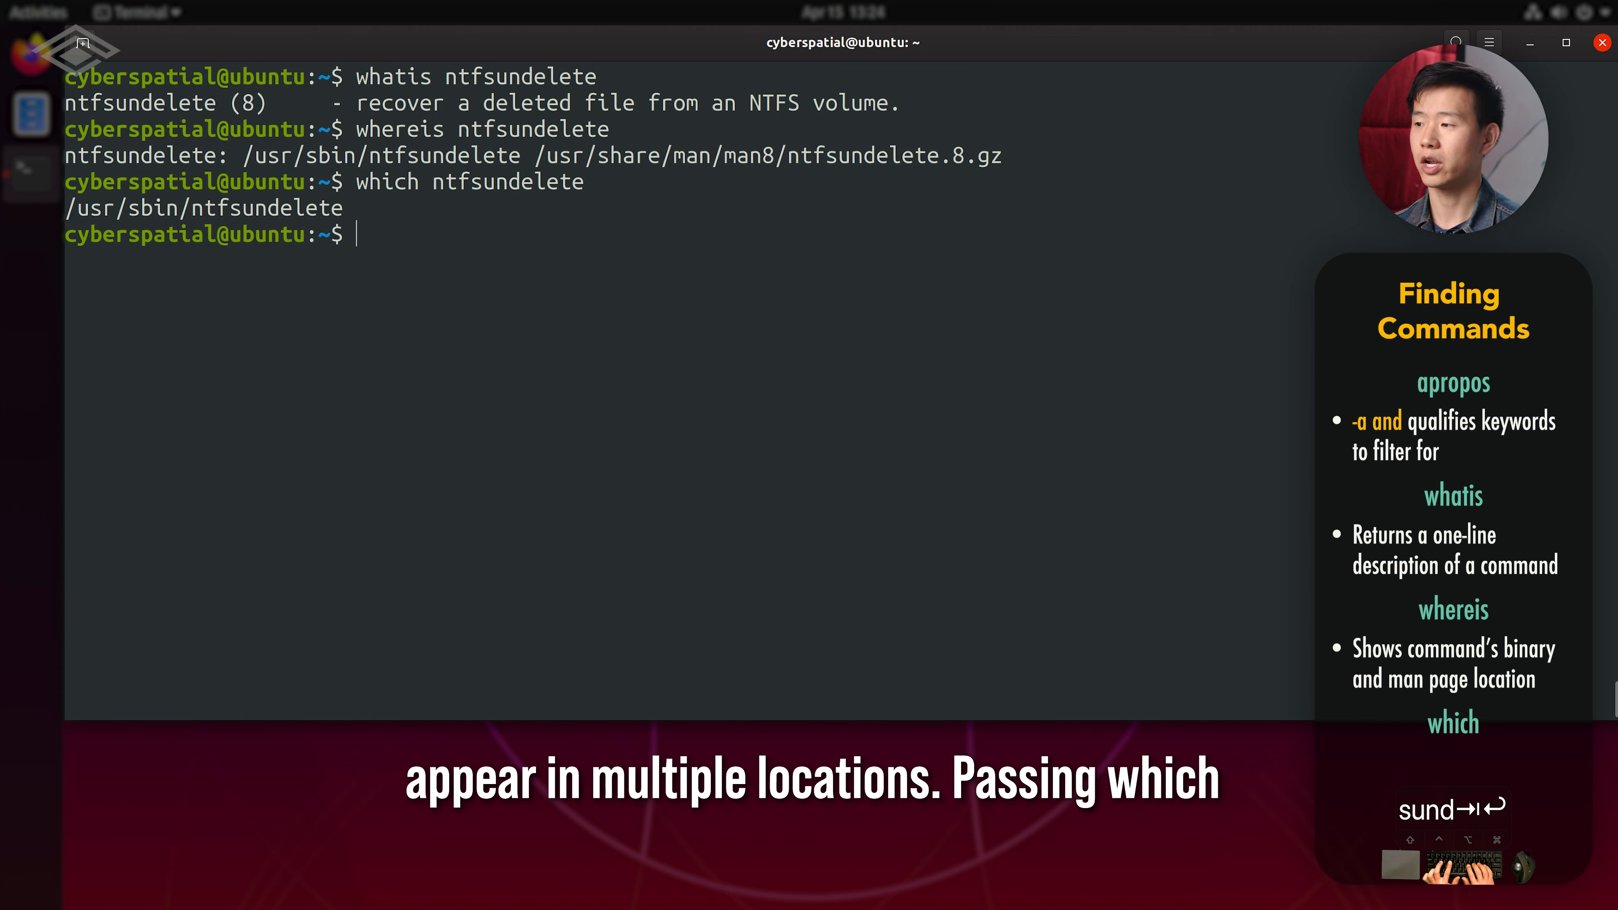
Run 'which -a ntfsundelete' for both paths, then 'ls -ld /sbin' to show the symlink, and clear.
text(which ntfsundelete)
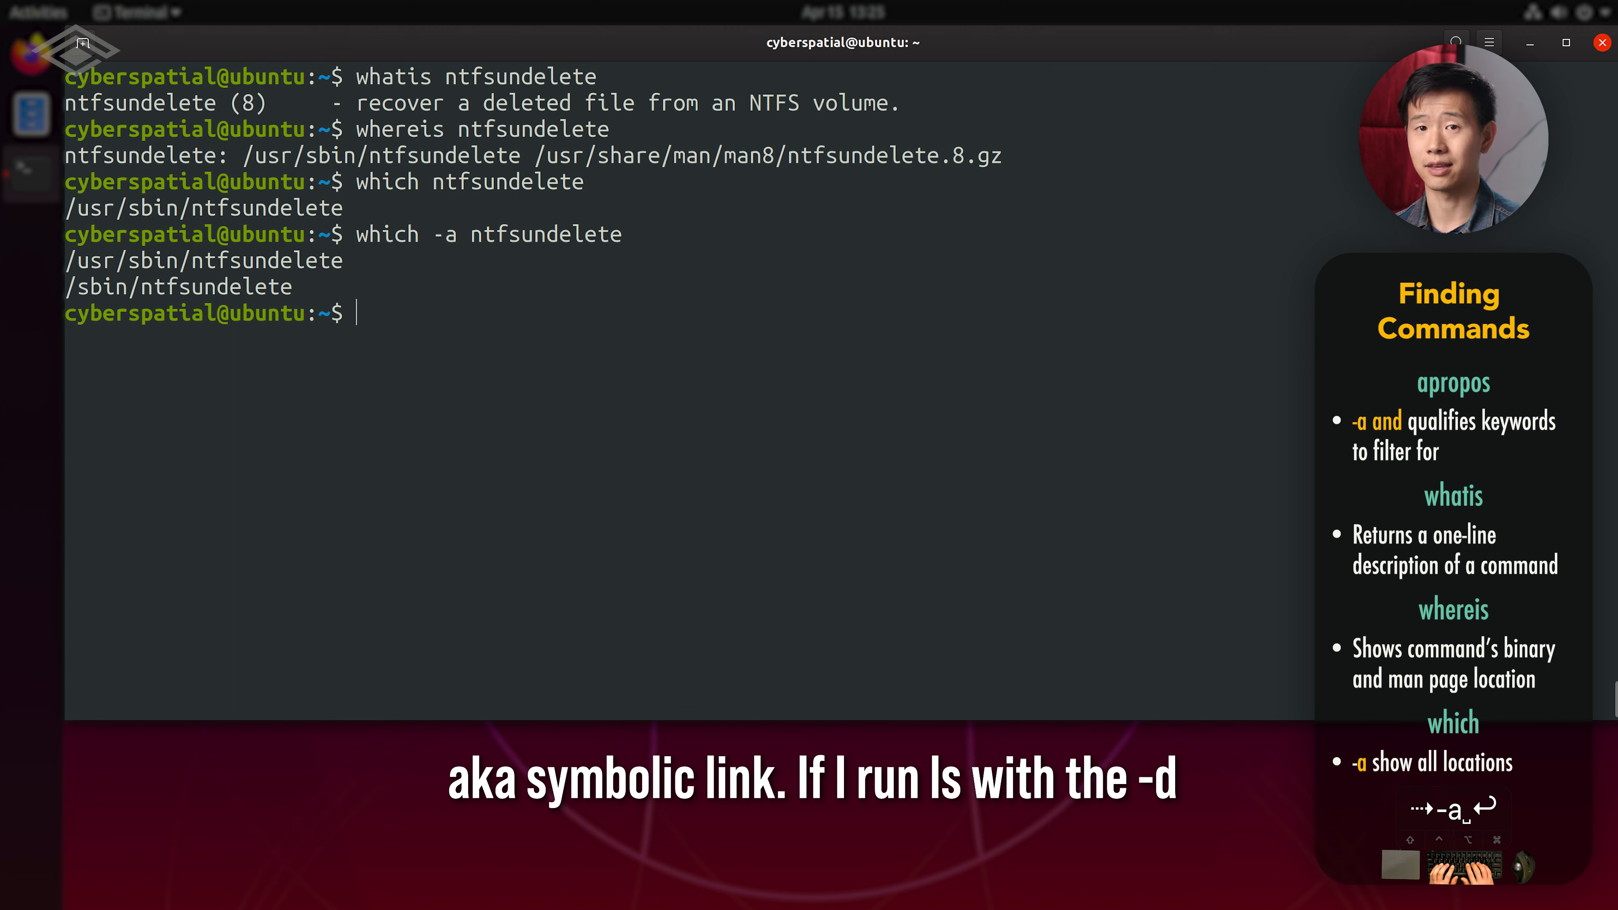
text(ls -)
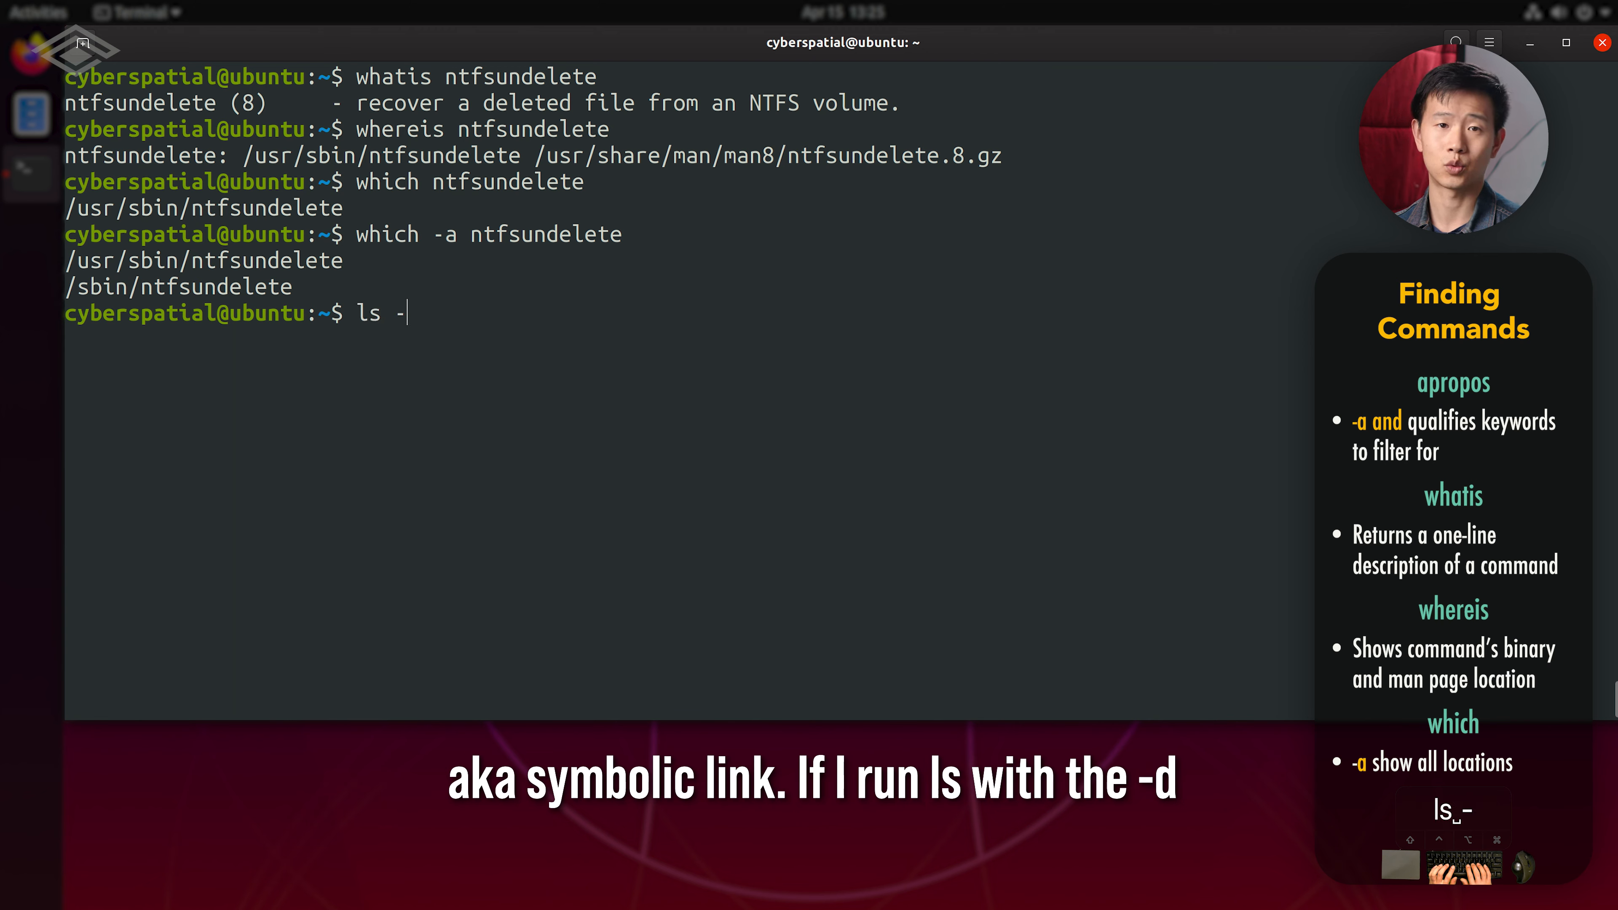
text(ld /sbin)
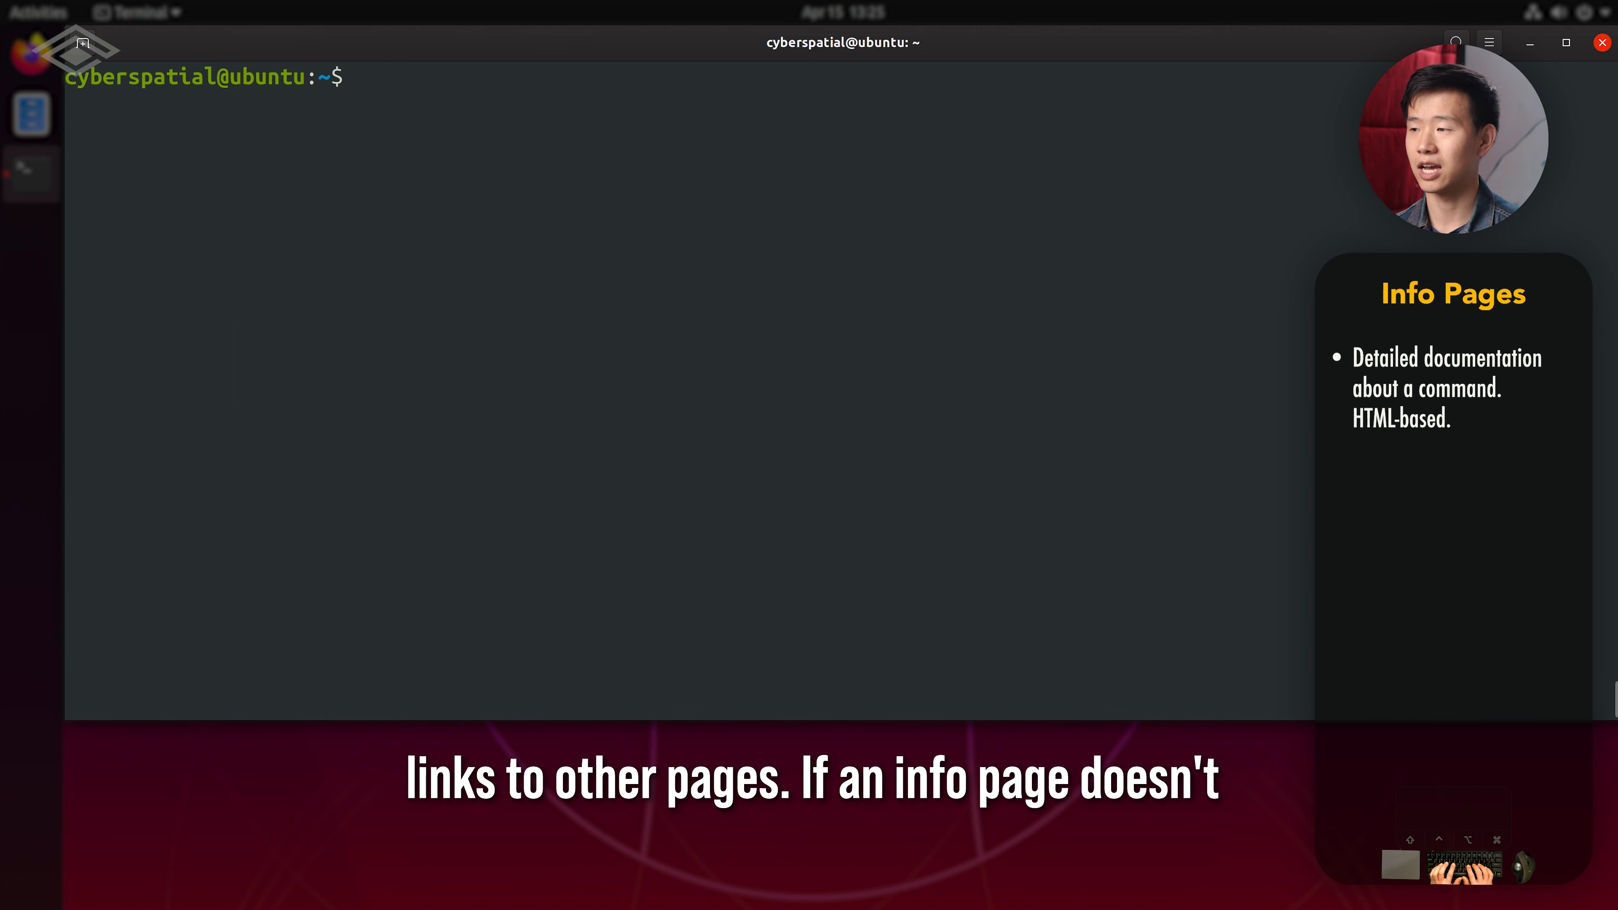
Run 'info ls', compare with the man ls tab, and scroll to the exit status section.
text(i)
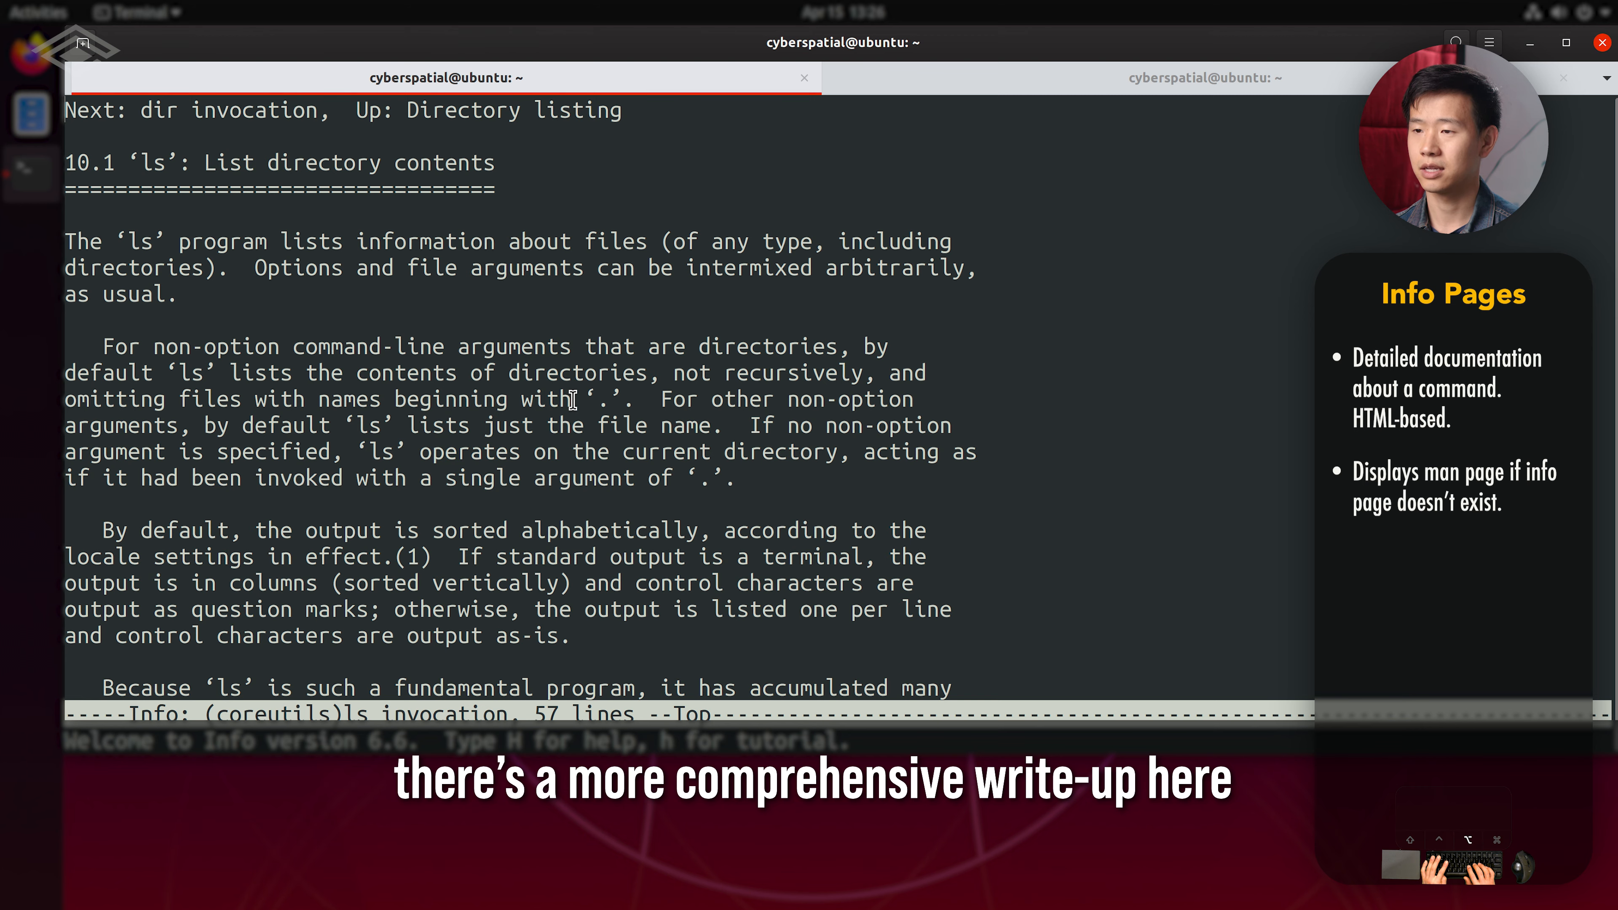
click(1203, 78)
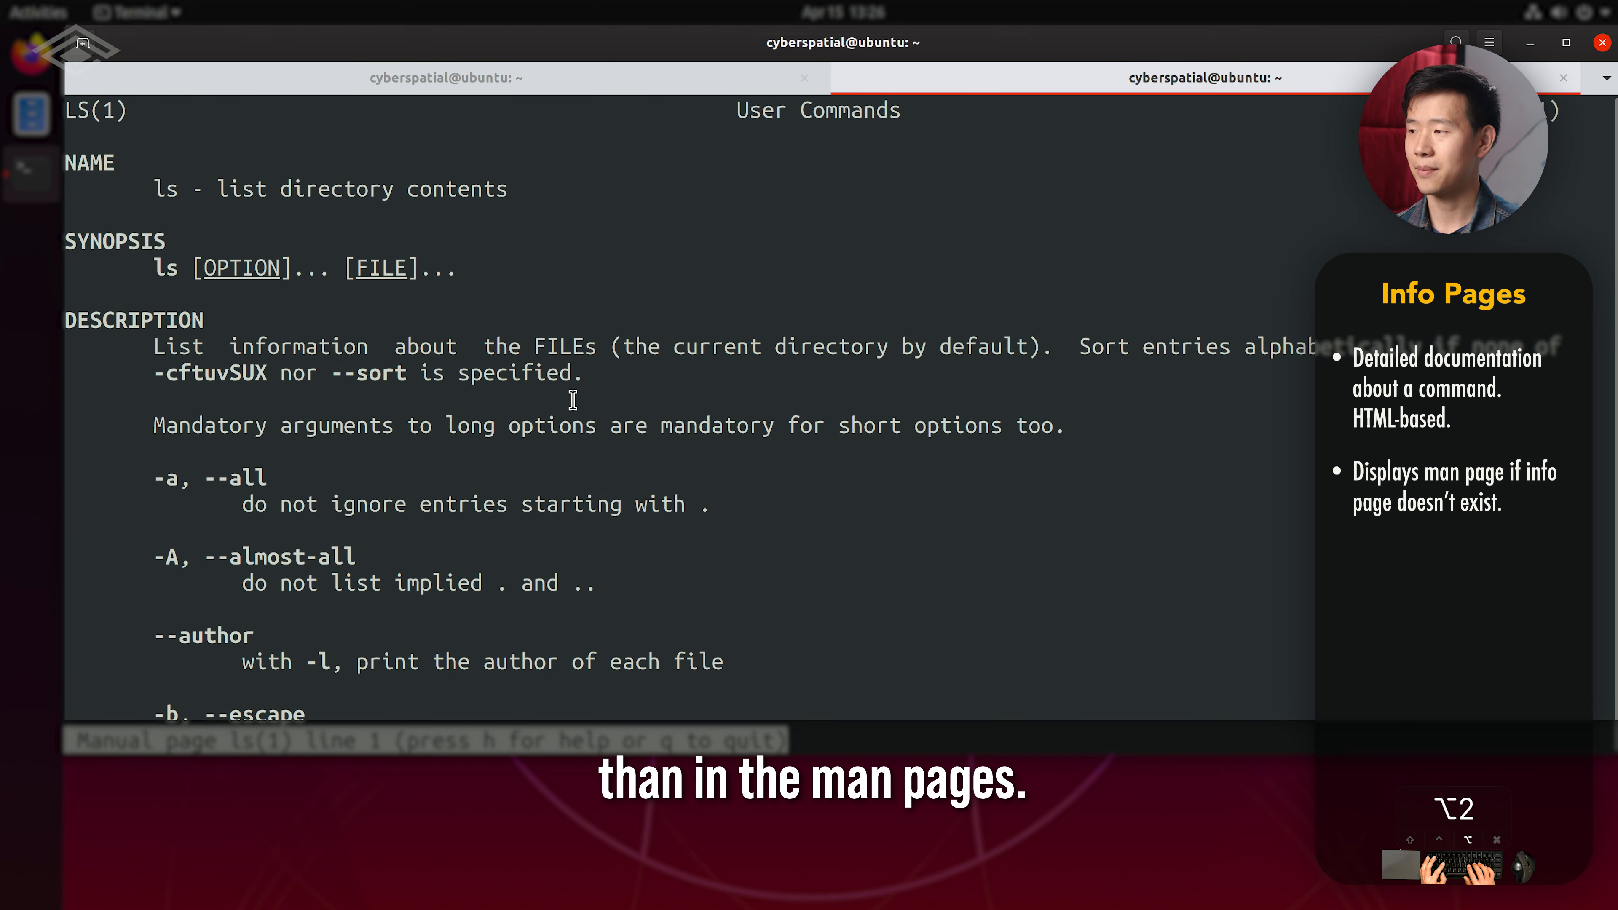
scroll(down, 3)
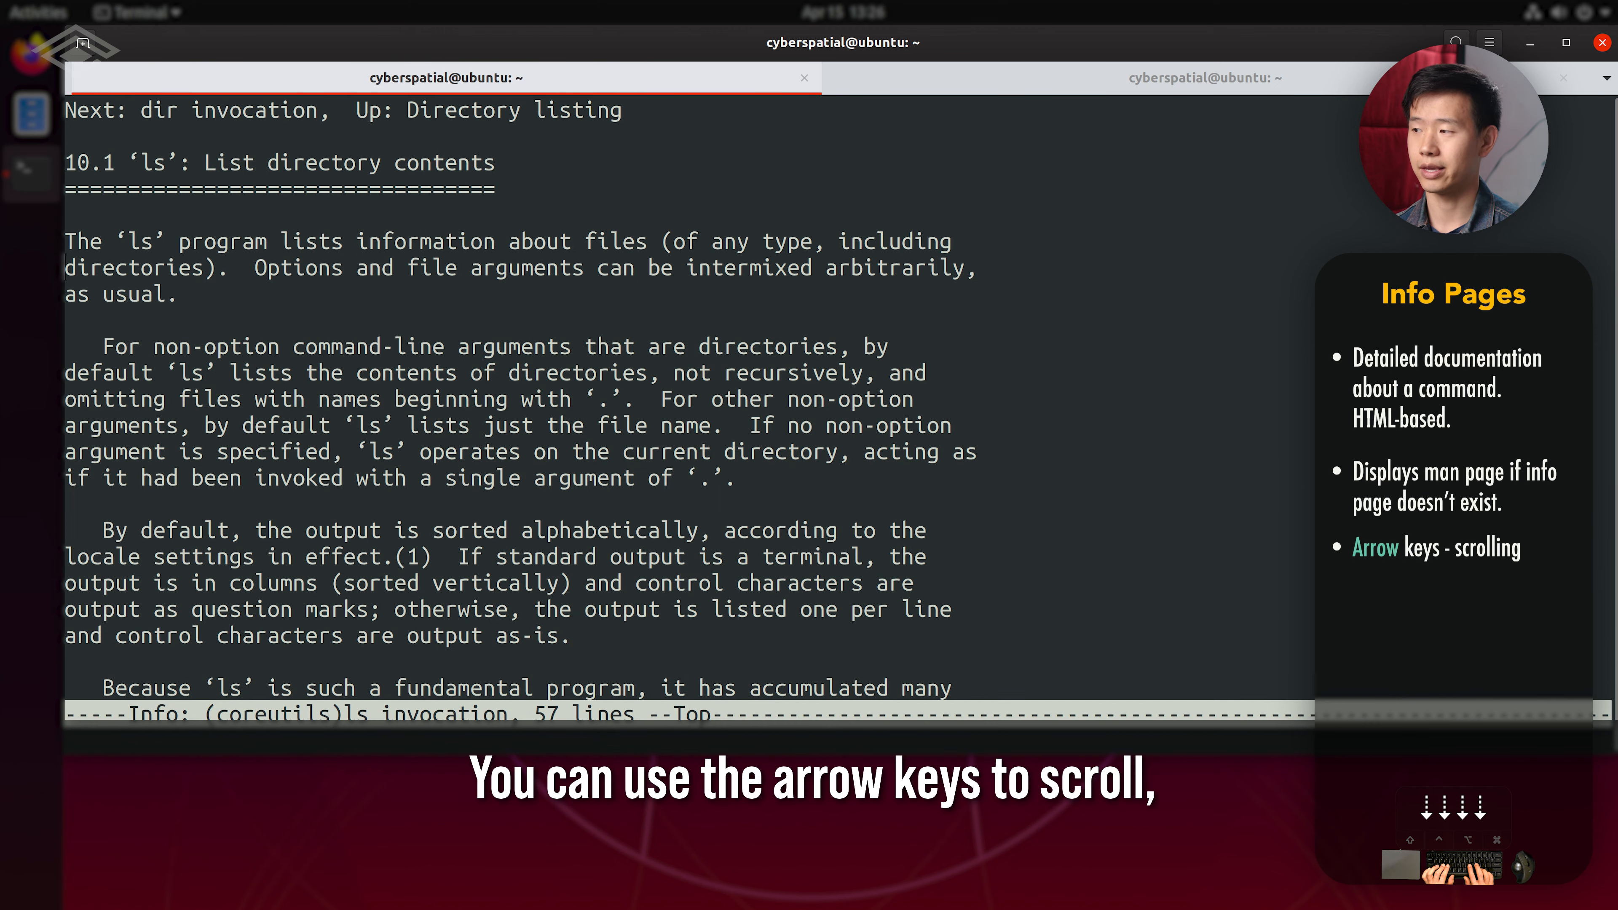
scroll(down, 3)
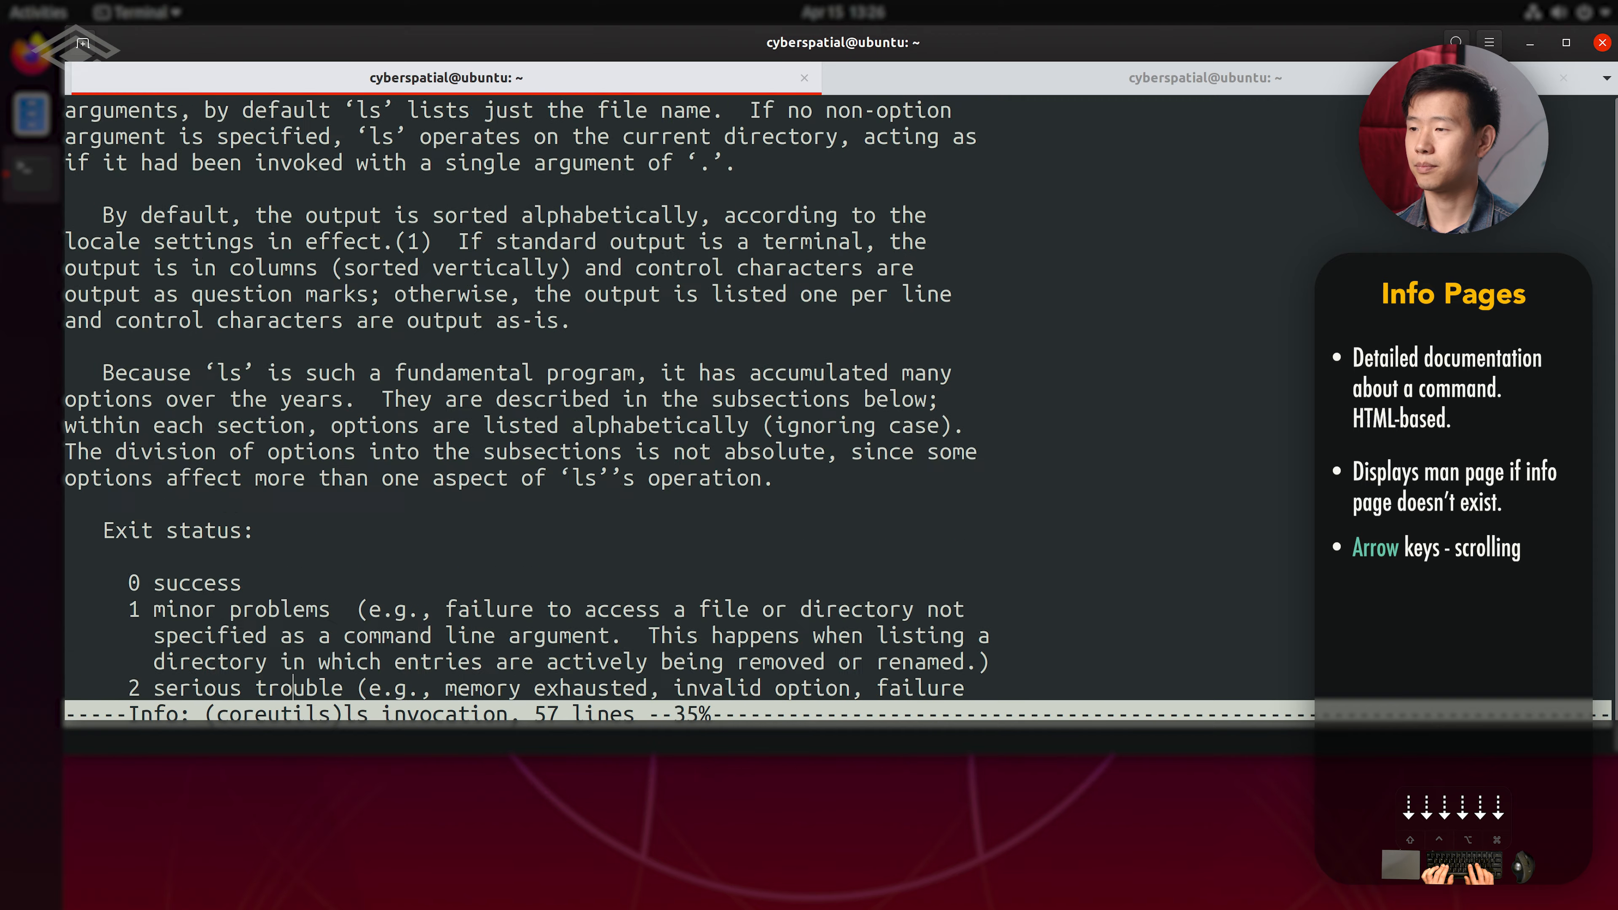